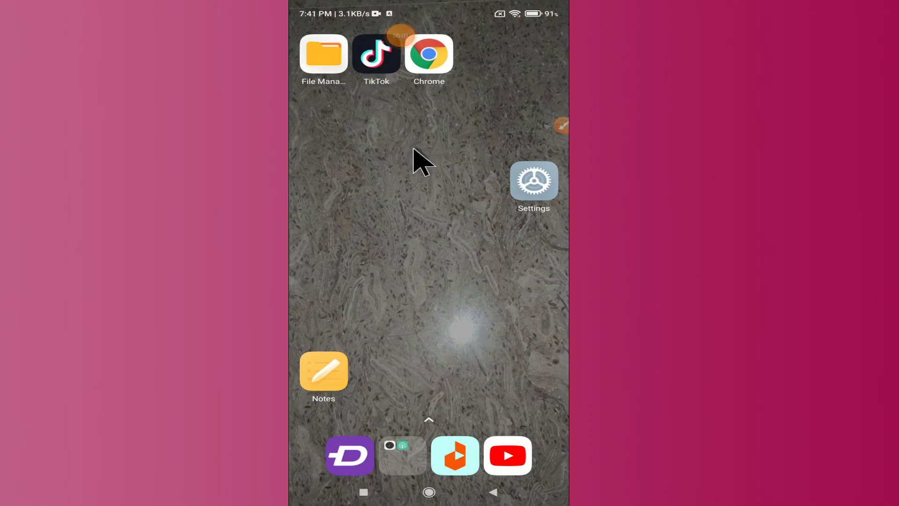
pyautogui.moveTo(519, 135)
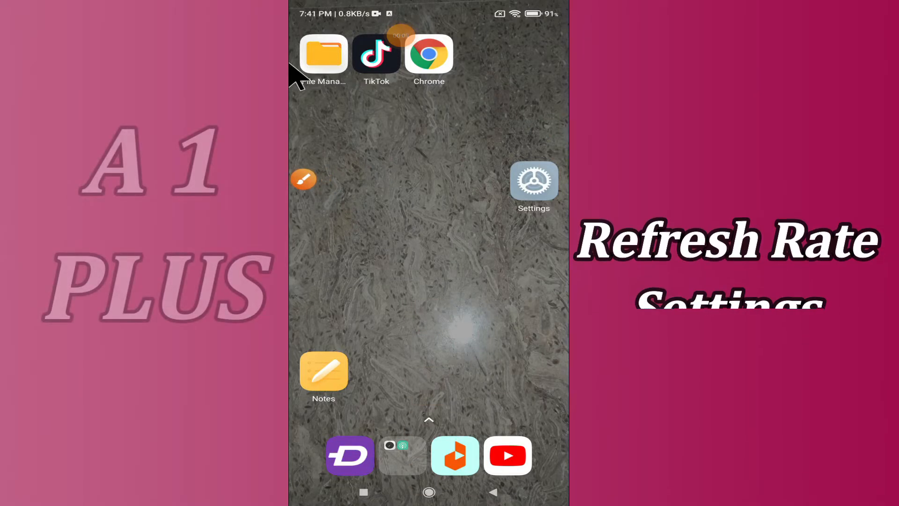
pyautogui.moveTo(326, 184)
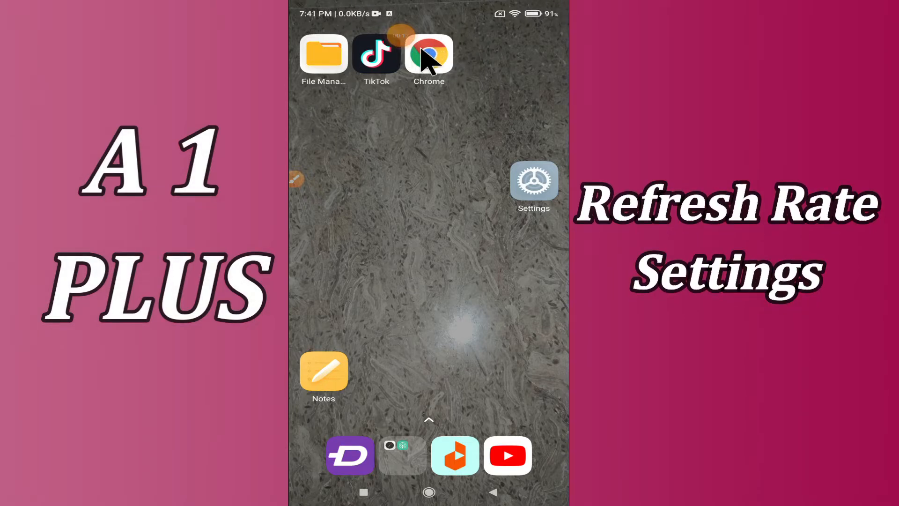
pyautogui.moveTo(364, 54)
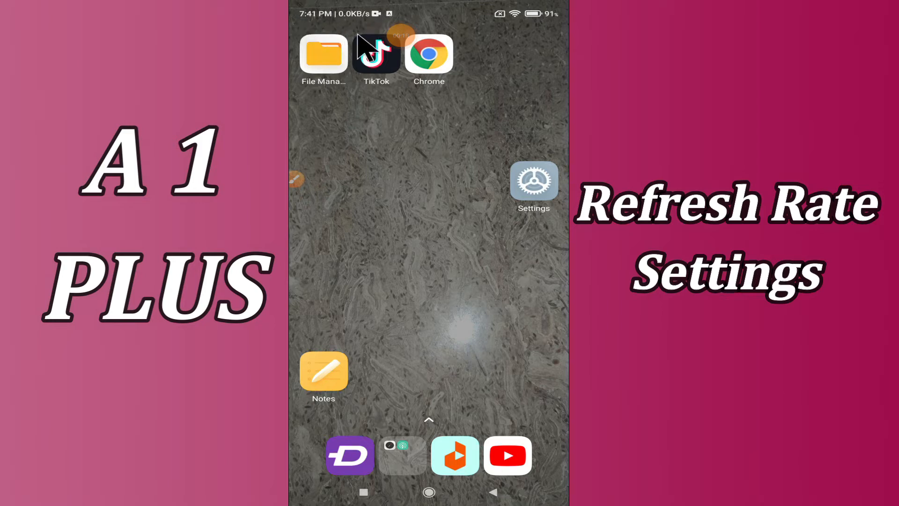
pyautogui.moveTo(565, 100)
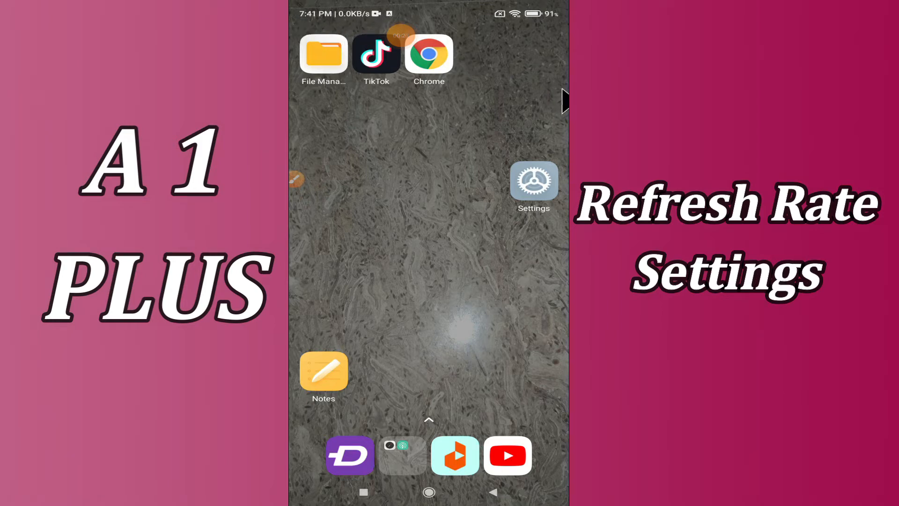
pyautogui.moveTo(547, 92)
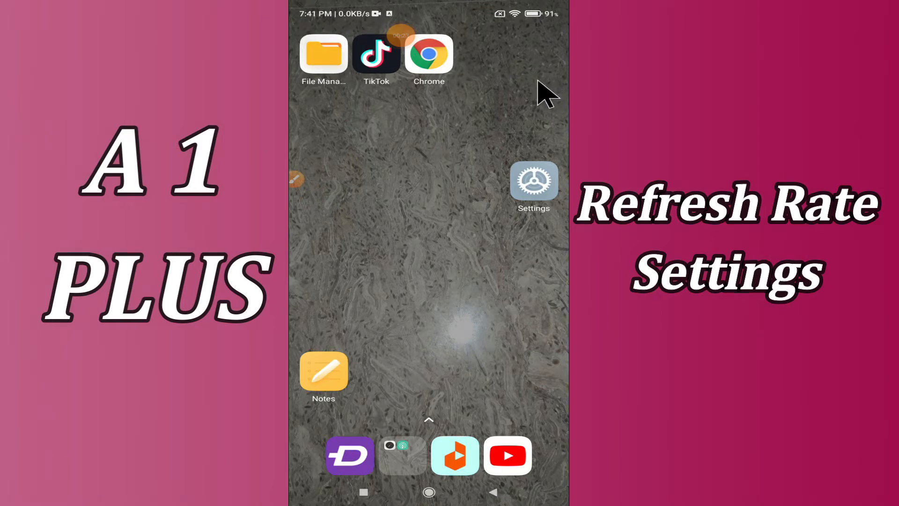
pyautogui.moveTo(313, 184)
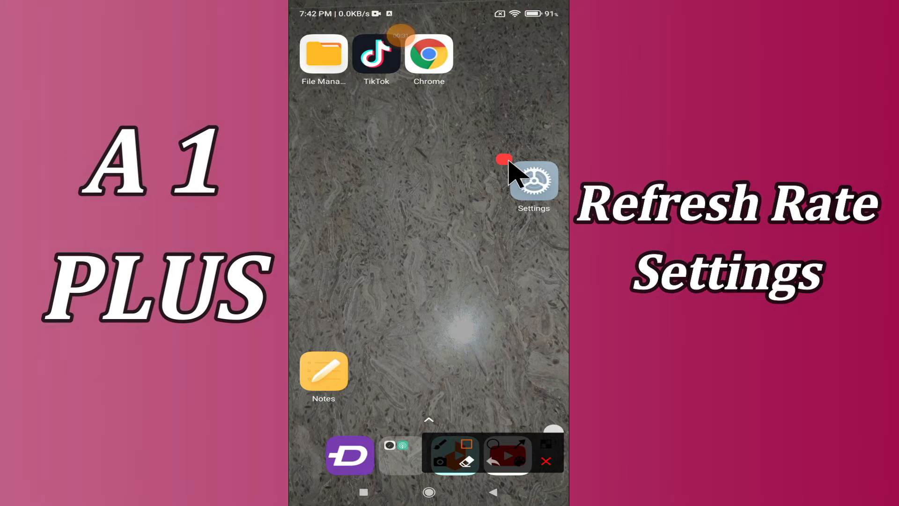
# - Launch the phone's Settings app
pyautogui.click(533, 184)
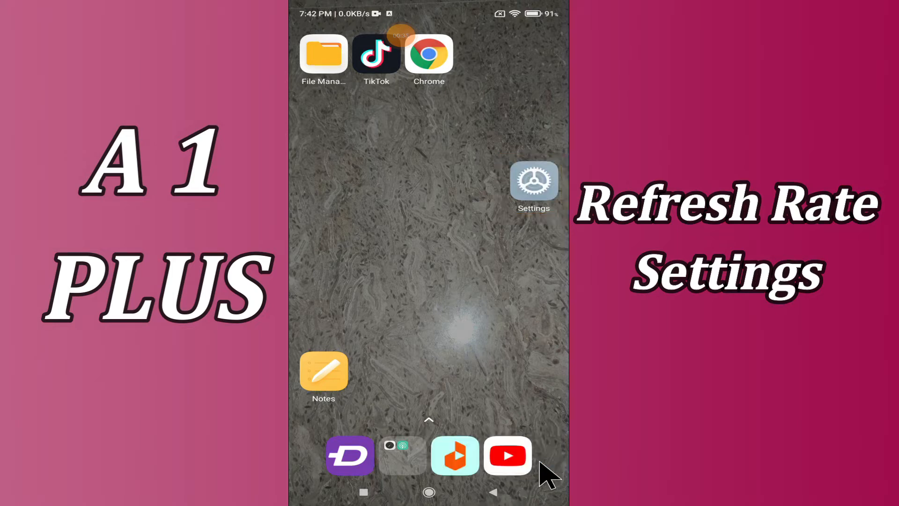
pyautogui.click(533, 181)
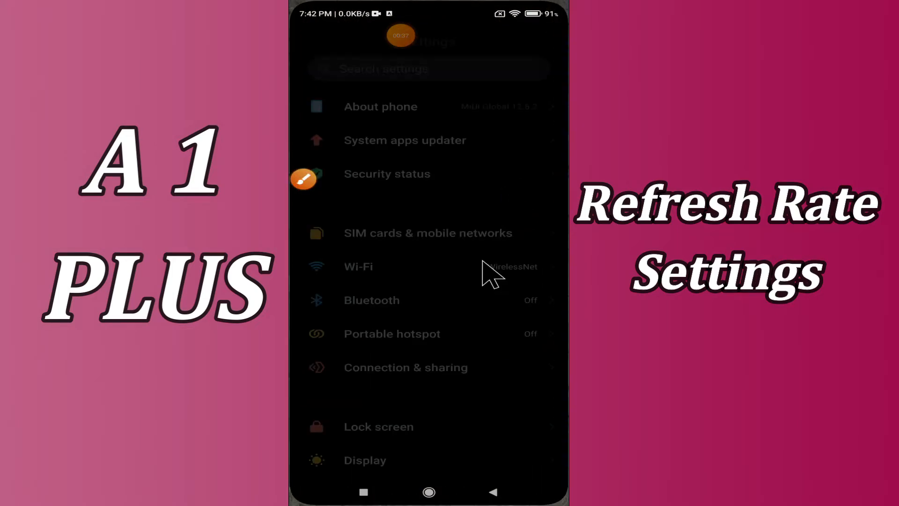
pyautogui.scroll(3)
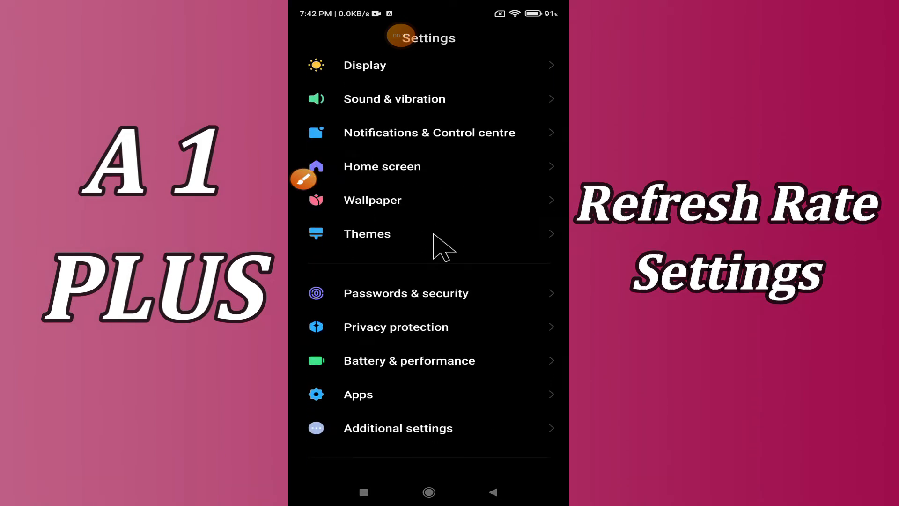
pyautogui.scroll(-3)
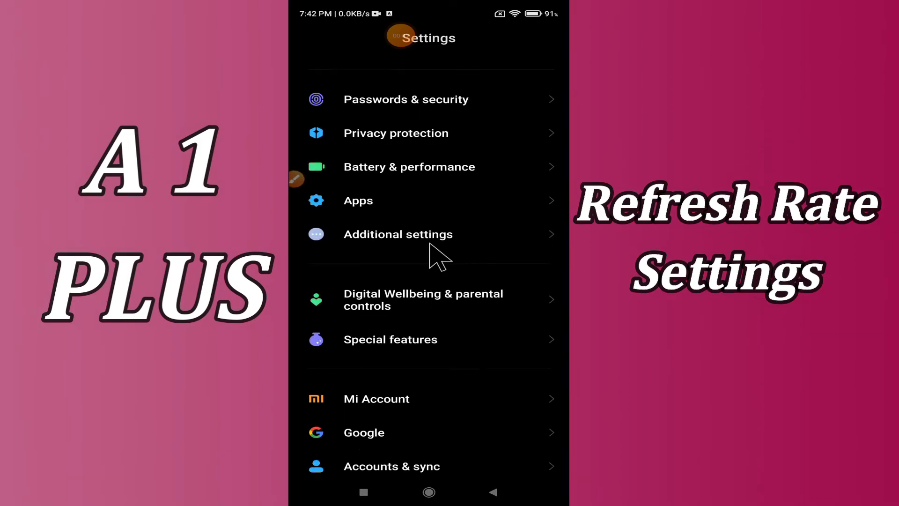
pyautogui.scroll(3)
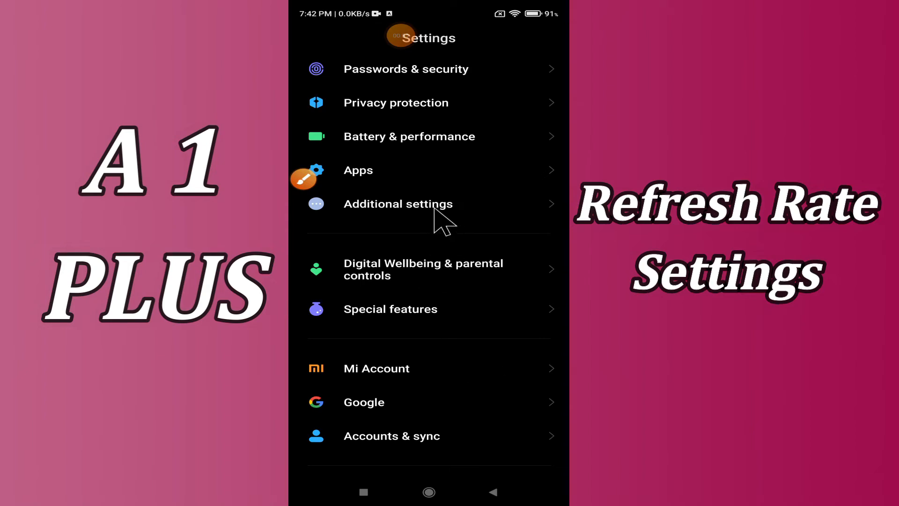
# - Go through Additional settings into the Developer options page
pyautogui.click(398, 203)
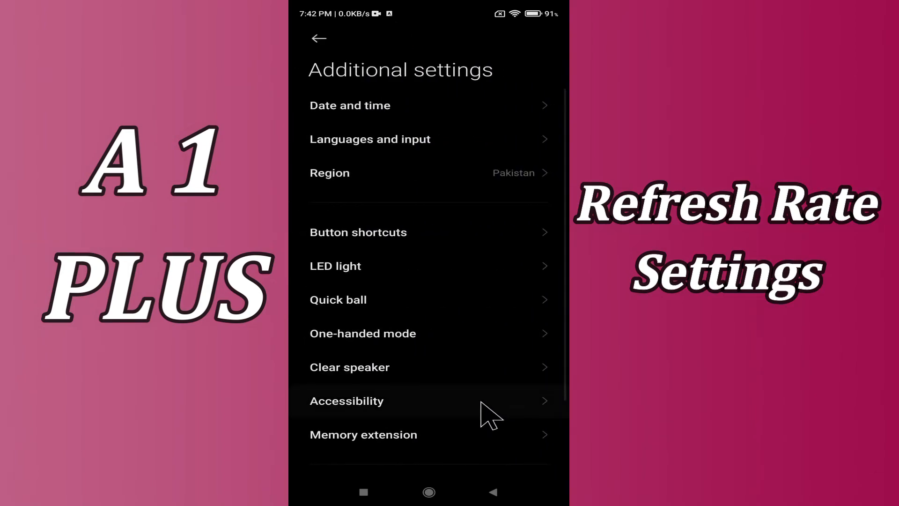
pyautogui.scroll(-3)
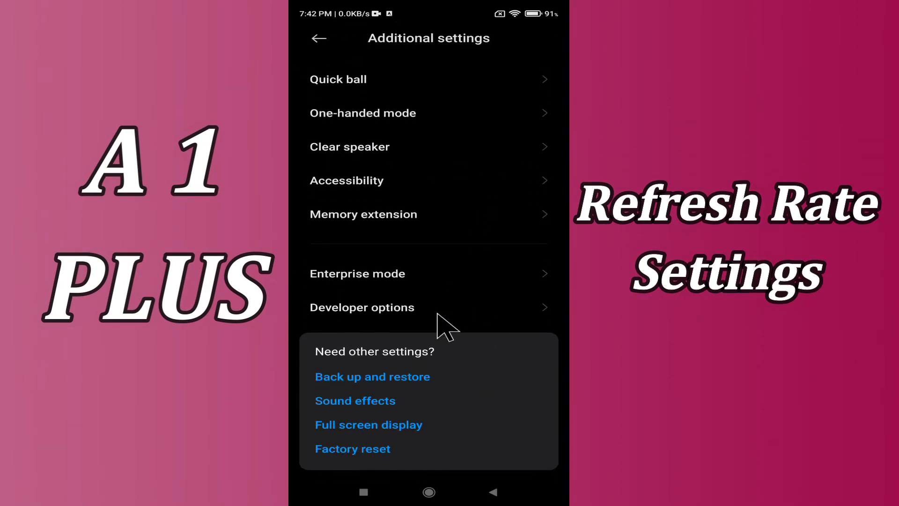
pyautogui.click(362, 307)
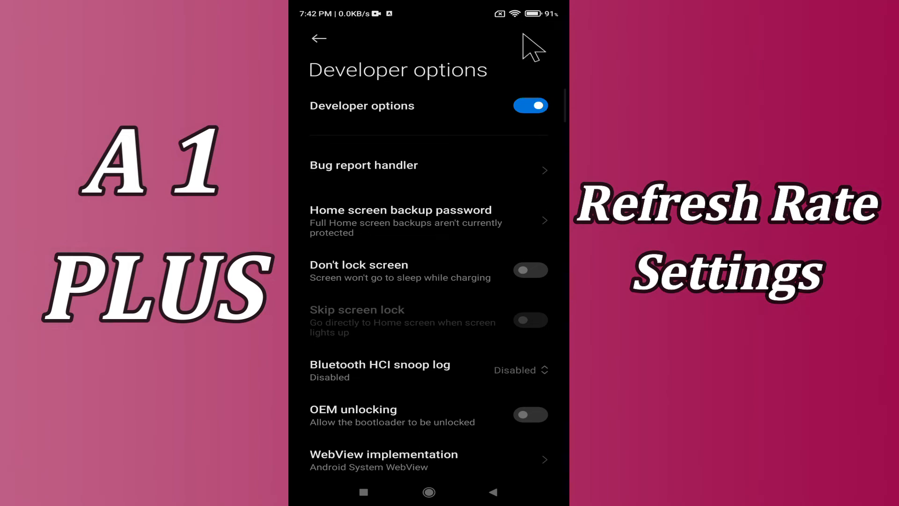
# - Scroll the Developer options list down to the Show refresh rate toggle
pyautogui.scroll(-3)
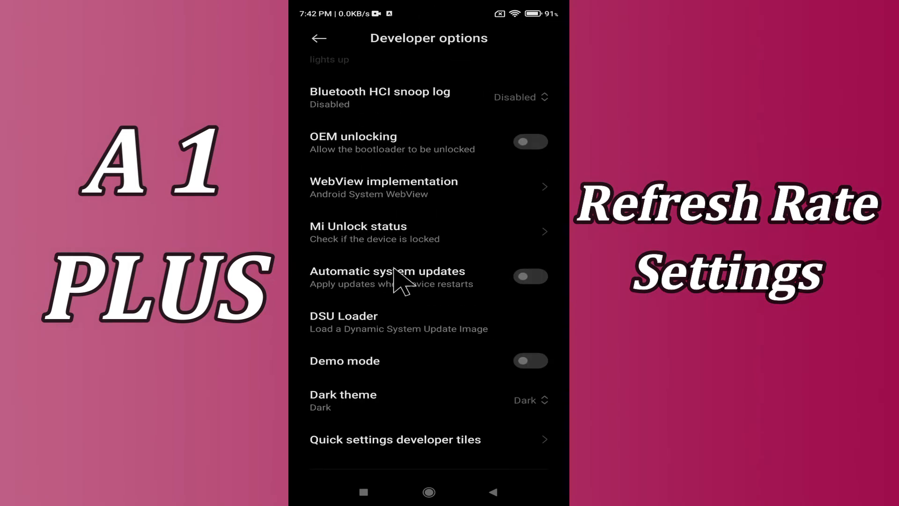
pyautogui.scroll(-3)
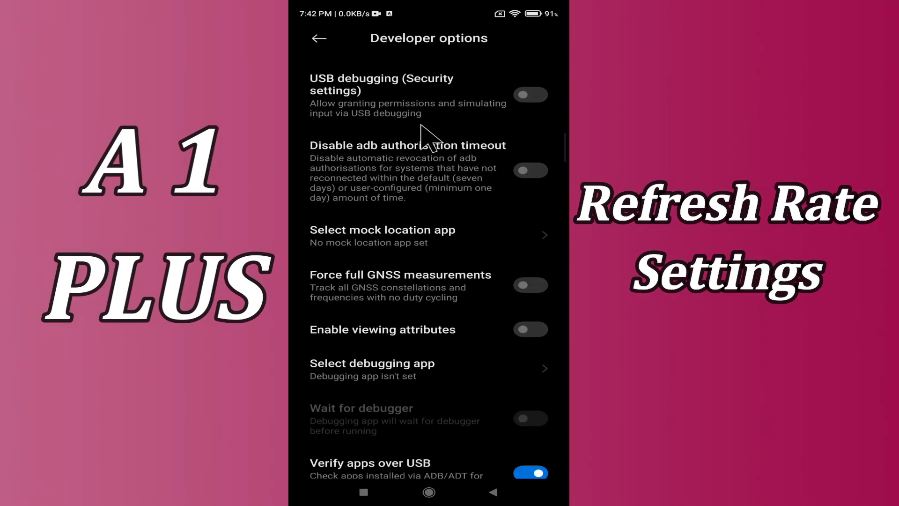
pyautogui.scroll(-3)
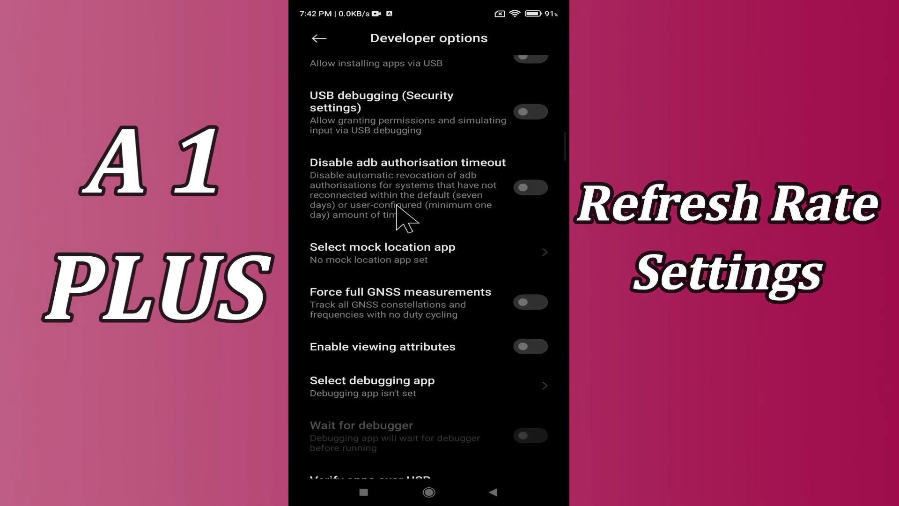
pyautogui.scroll(-3)
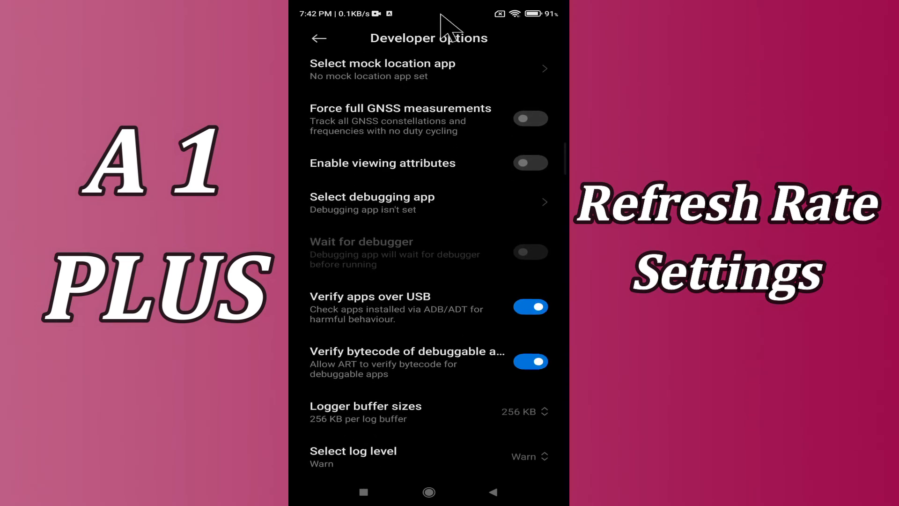
pyautogui.scroll(-3)
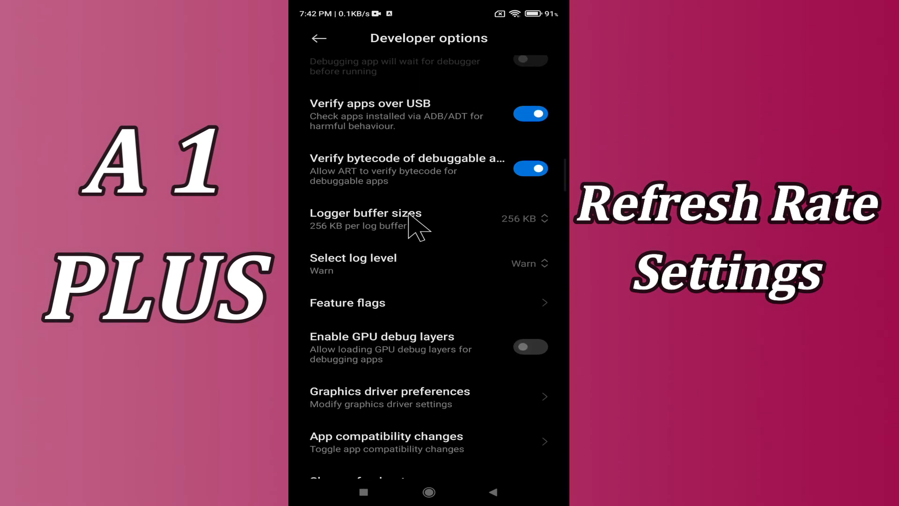
pyautogui.scroll(-3)
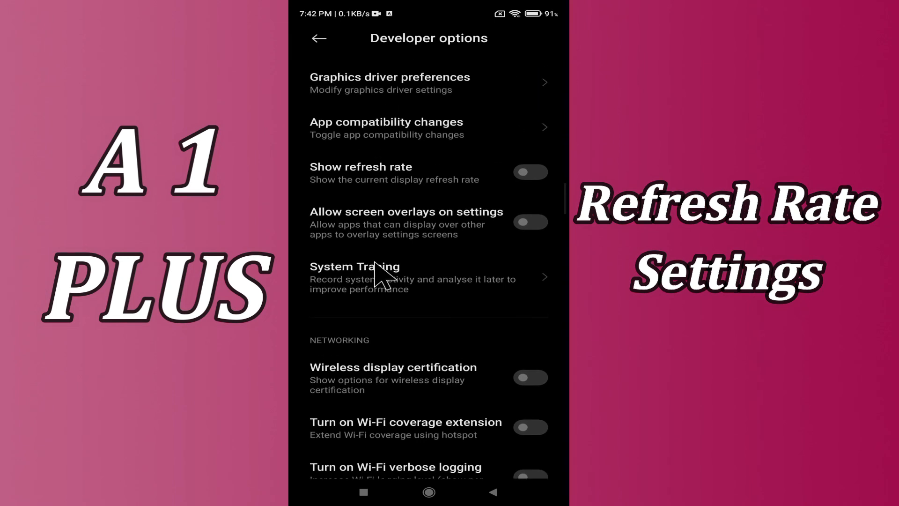
# - Switch on Show refresh rate and go home to see the 60 Hz overlay
pyautogui.click(530, 172)
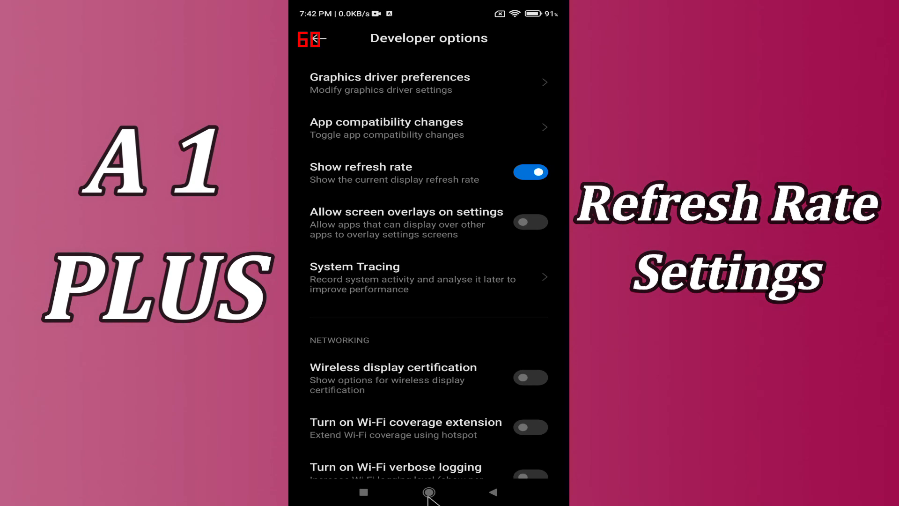
pyautogui.click(428, 492)
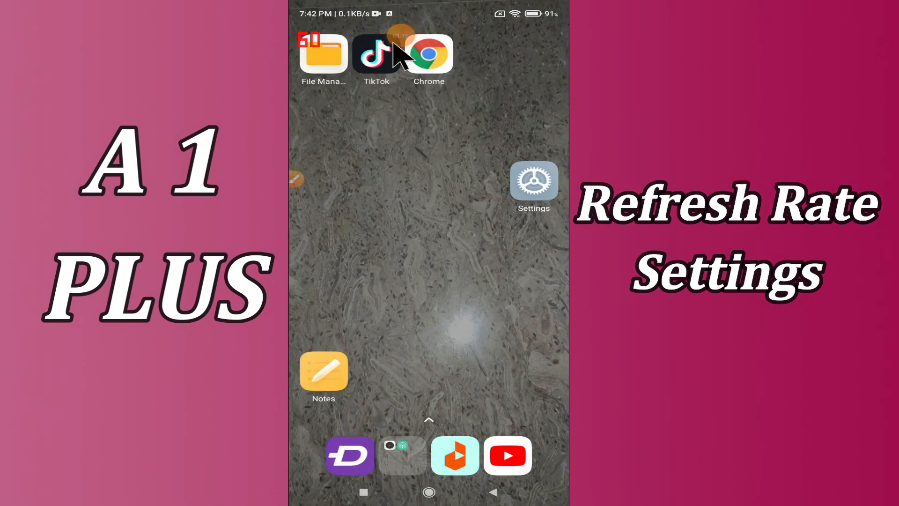